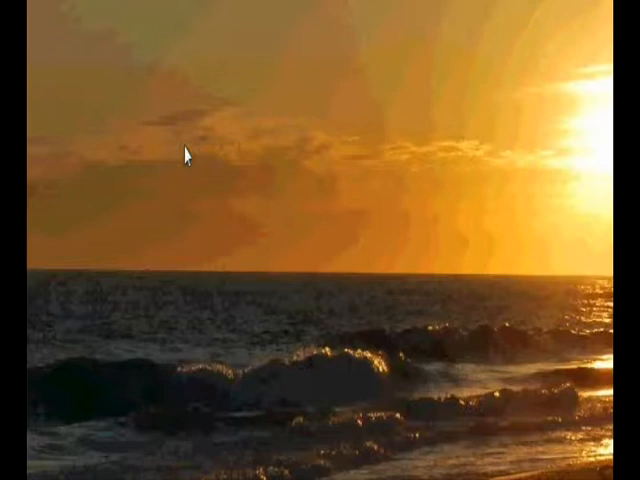
{"action": "mouse_move", "coordinate": [178, 204]}
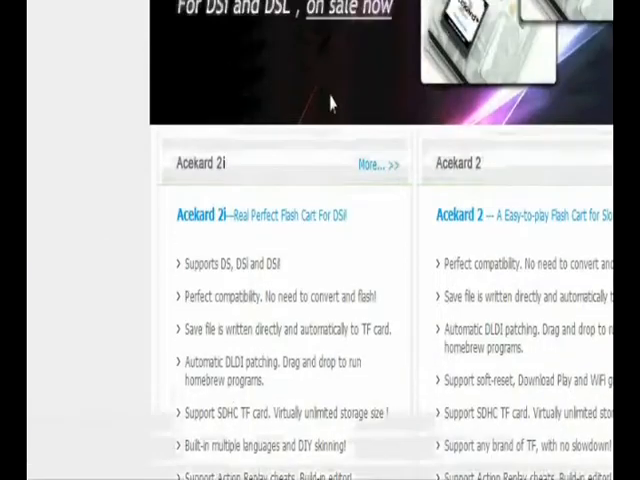
Step: Scroll the acekard.com home page back up to the site header and Acekard2i banner
{"action": "scroll", "scroll_direction": "up", "scroll_amount": 3}
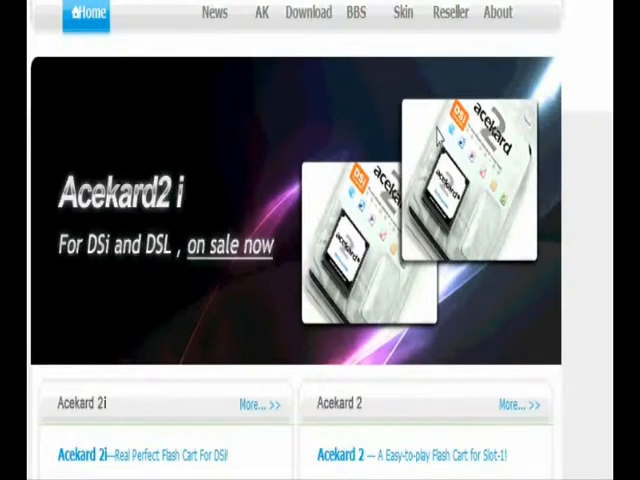
{"action": "scroll", "scroll_direction": "up", "scroll_amount": 3}
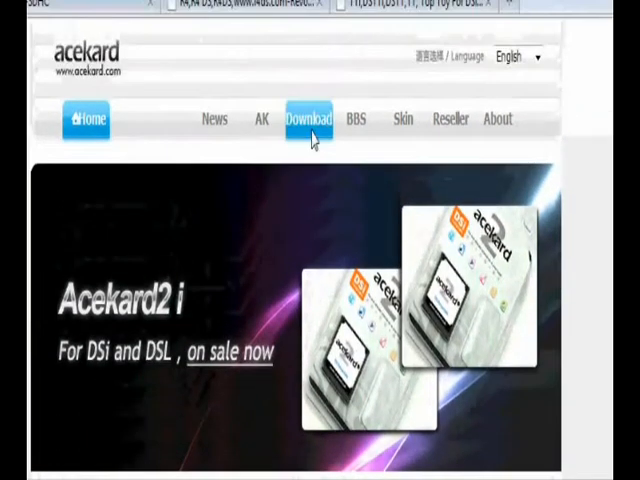
{"action": "mouse_move", "coordinate": [322, 204]}
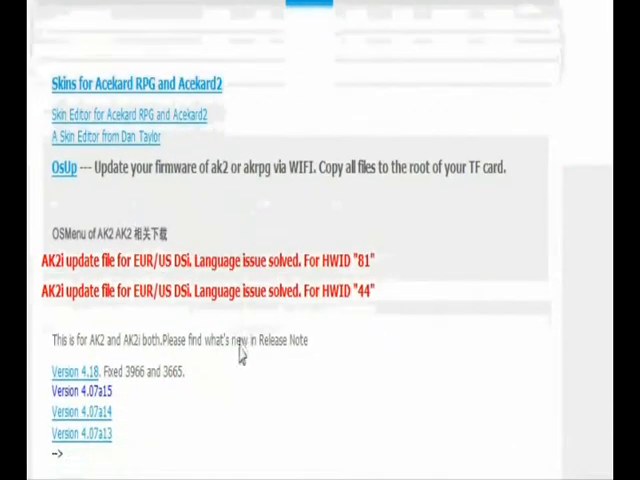
Step: Request the Version 4.18 firmware zip and cancel Firefox's Opening dialog
{"action": "scroll", "scroll_direction": "down", "scroll_amount": 3}
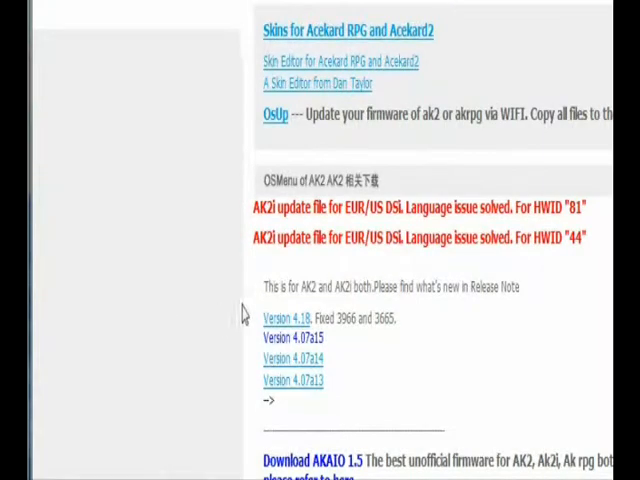
{"action": "mouse_move", "coordinate": [290, 328]}
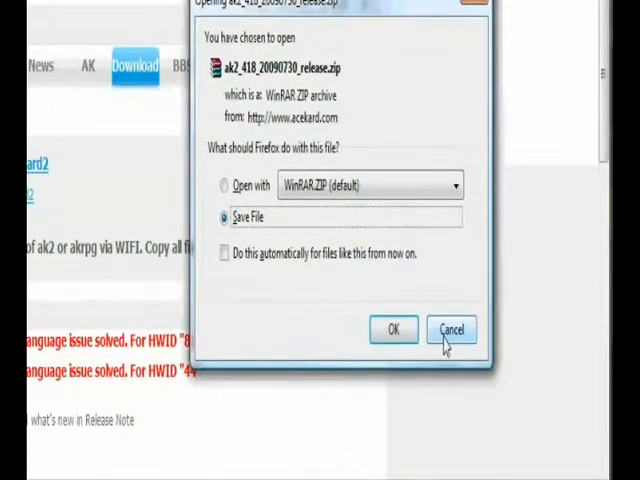
{"action": "left_click", "coordinate": [452, 328]}
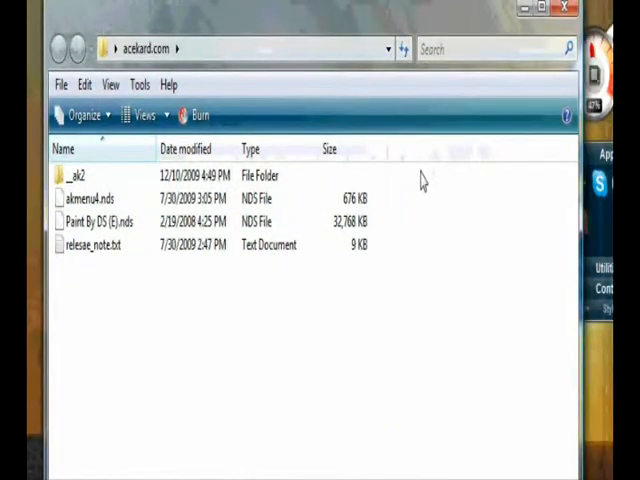
{"action": "mouse_move", "coordinate": [208, 324]}
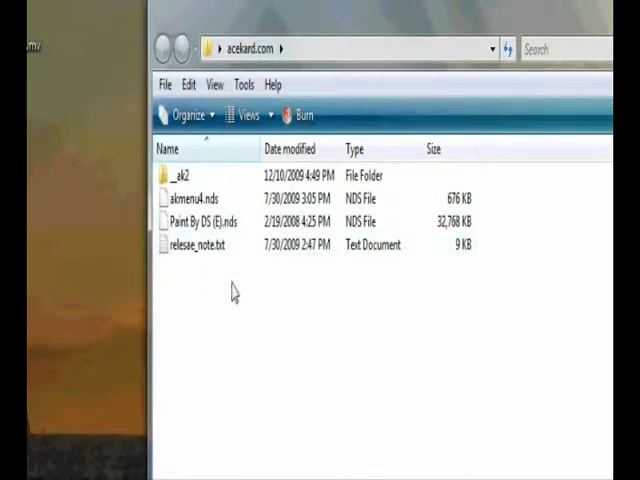
{"action": "mouse_move", "coordinate": [232, 302]}
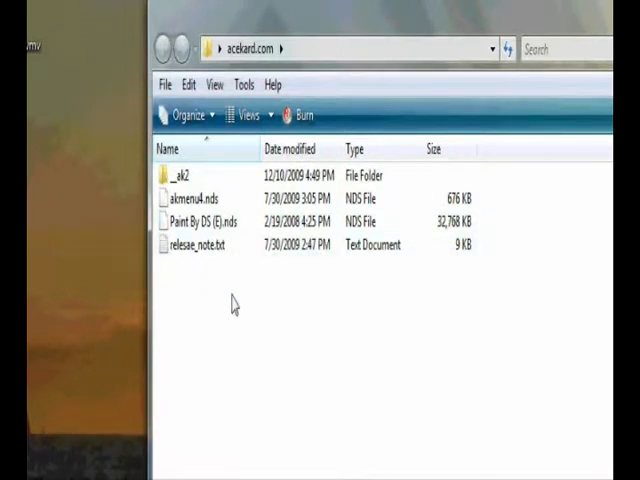
{"action": "mouse_move", "coordinate": [182, 280]}
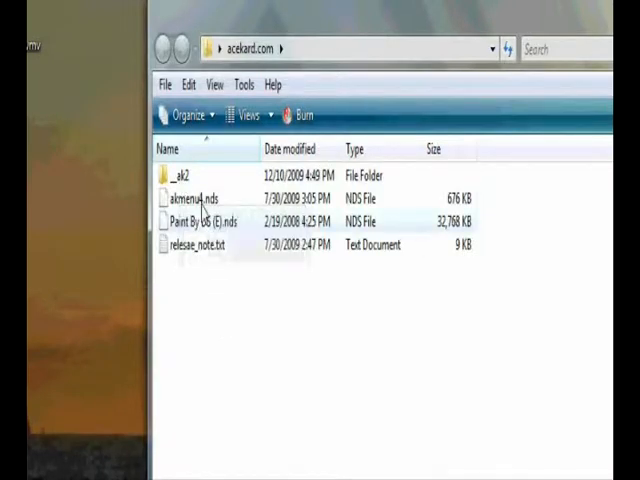
{"action": "mouse_move", "coordinate": [208, 200]}
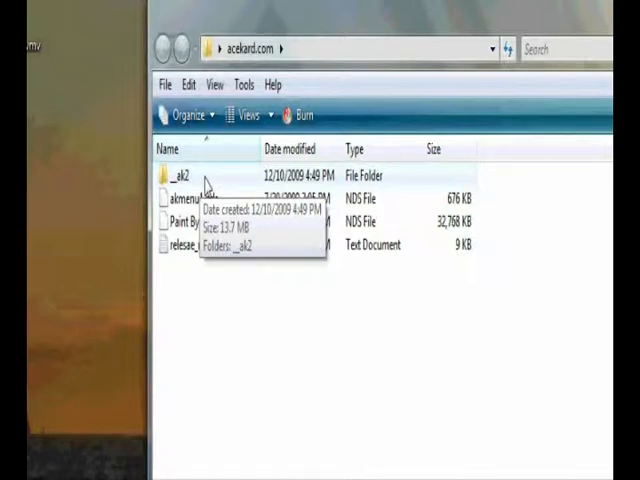
{"action": "mouse_move", "coordinate": [208, 184]}
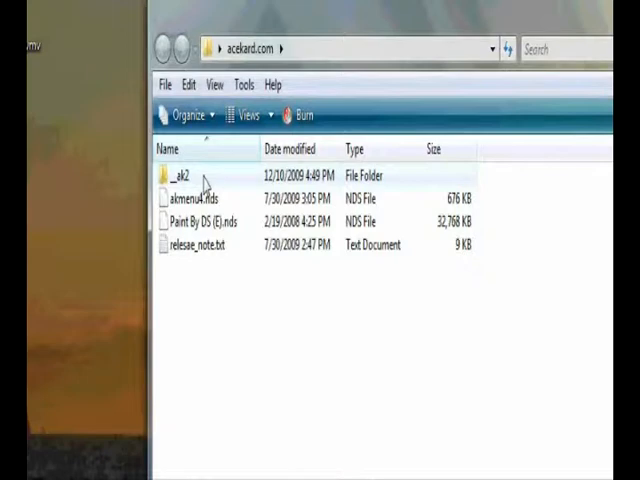
{"action": "mouse_move", "coordinate": [204, 204]}
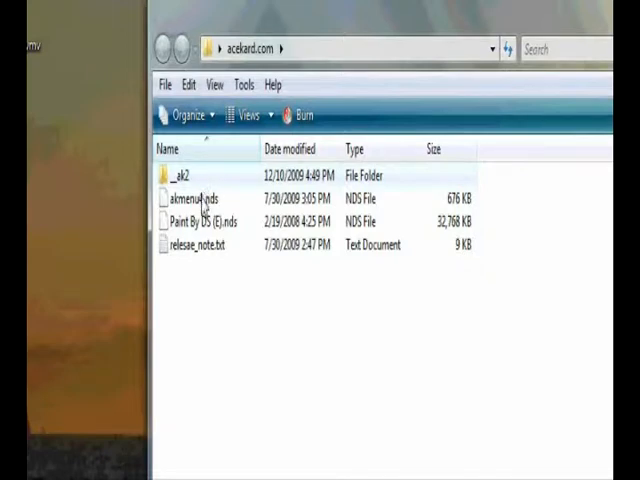
{"action": "mouse_move", "coordinate": [200, 180]}
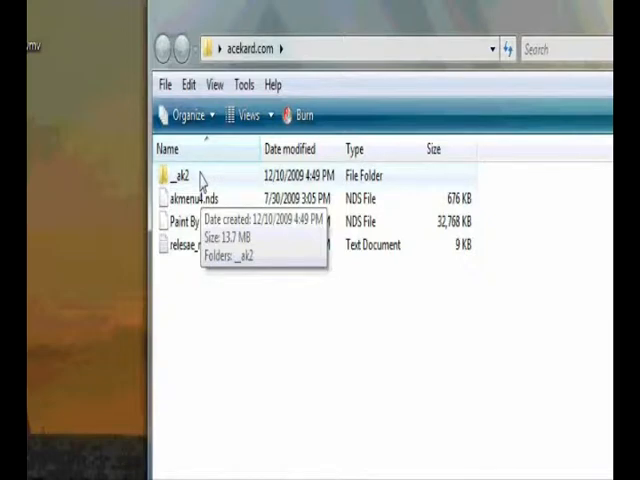
{"action": "mouse_move", "coordinate": [238, 224]}
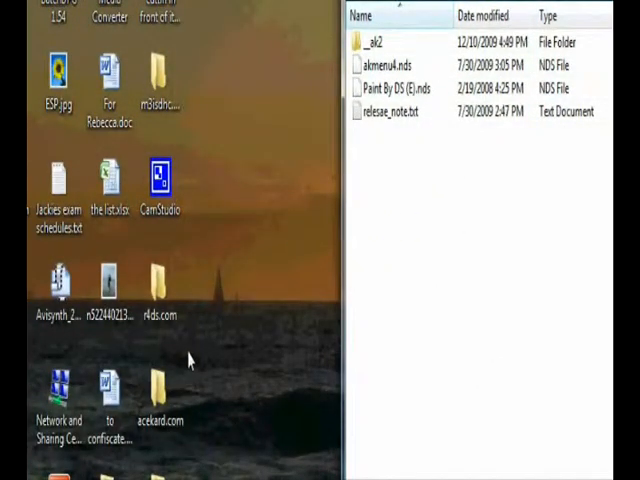
{"action": "mouse_move", "coordinate": [428, 252]}
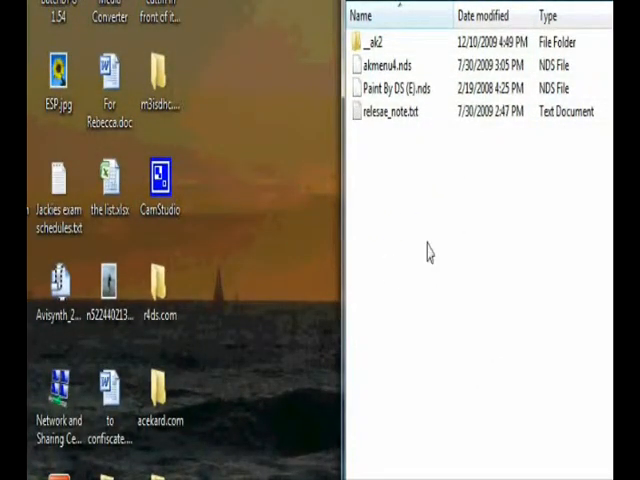